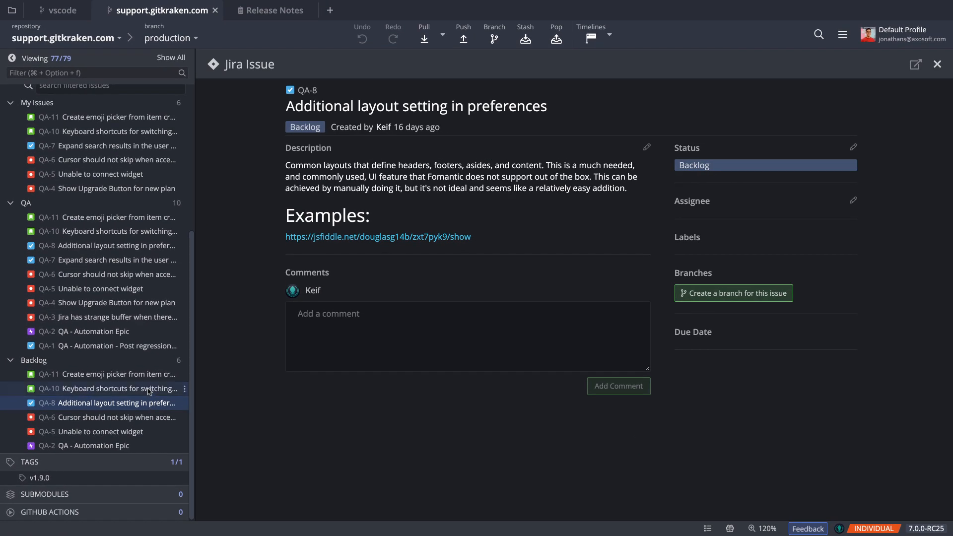
Extend QA-11's description with 'Use either emojis from t...', save it and start a comment
{"action": "left_click", "coordinate": [112, 374]}
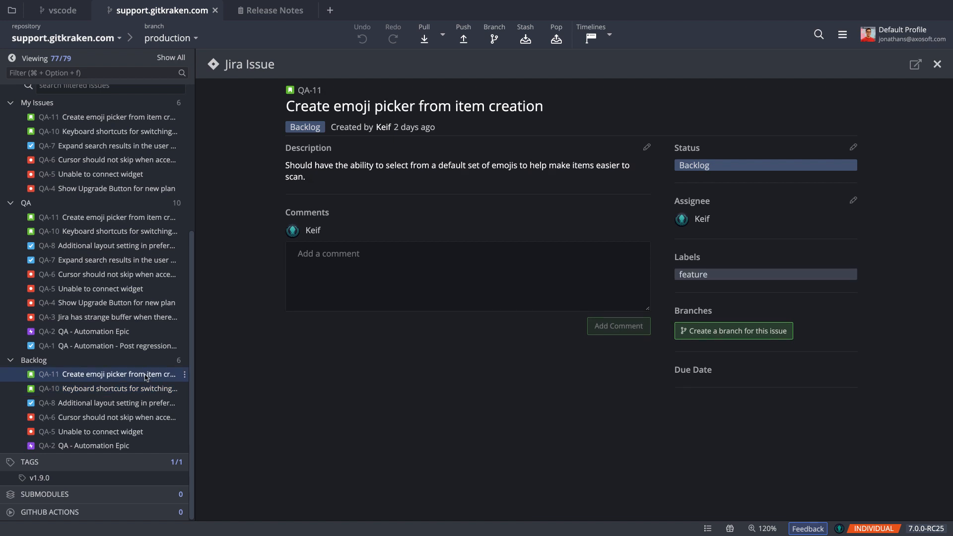
{"action": "type", "text": "Use either emojis from t"}
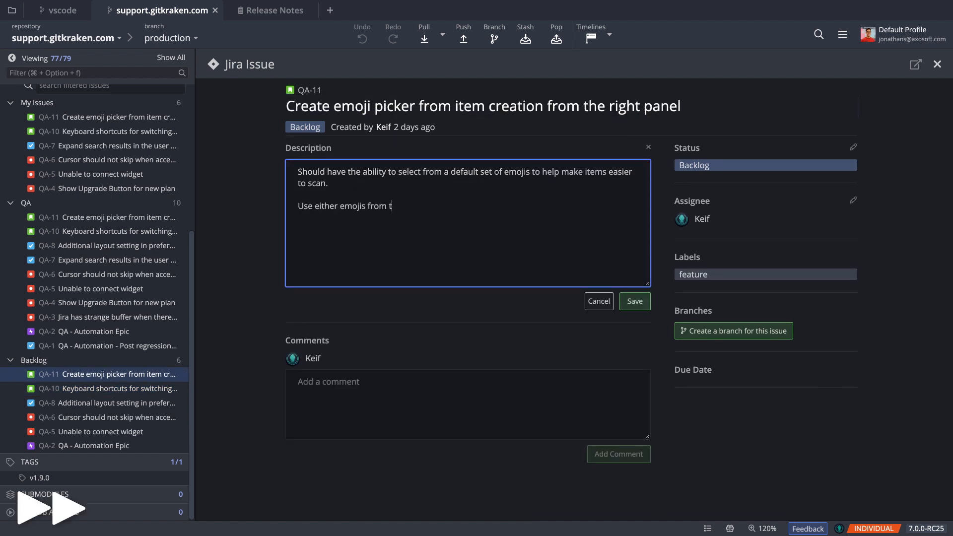
{"action": "left_click", "coordinate": [634, 301]}
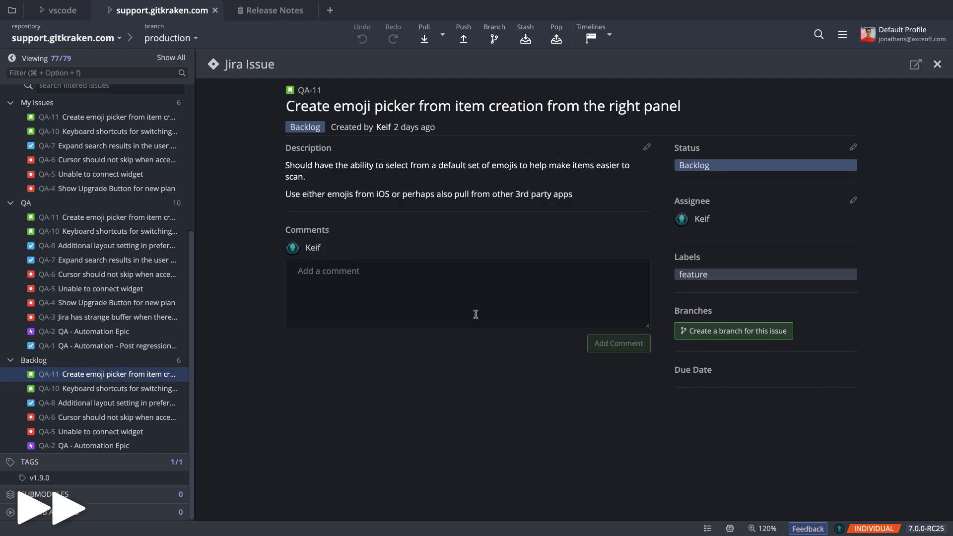
{"action": "left_click", "coordinate": [617, 343]}
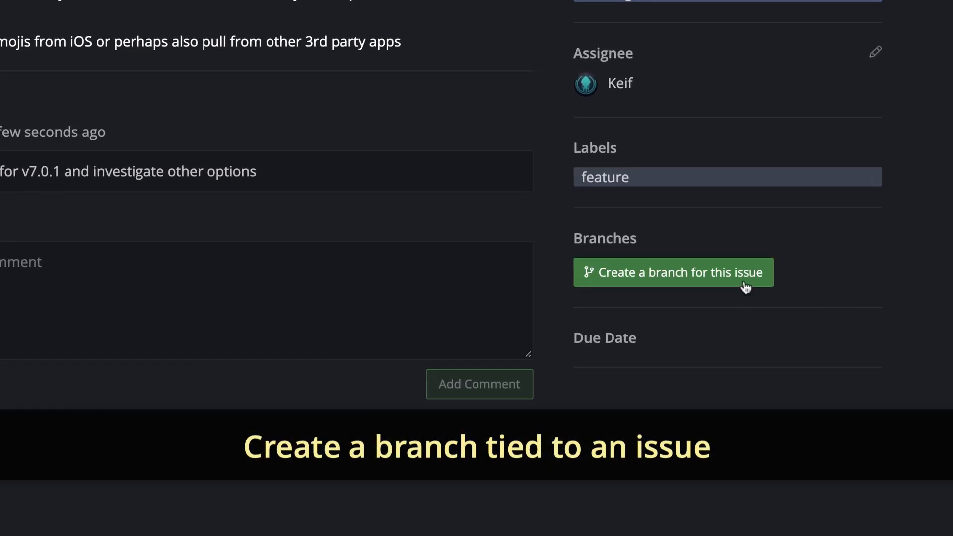
Create a branch for the QA-11 issue from the Branches section of its panel
{"action": "left_click", "coordinate": [672, 272]}
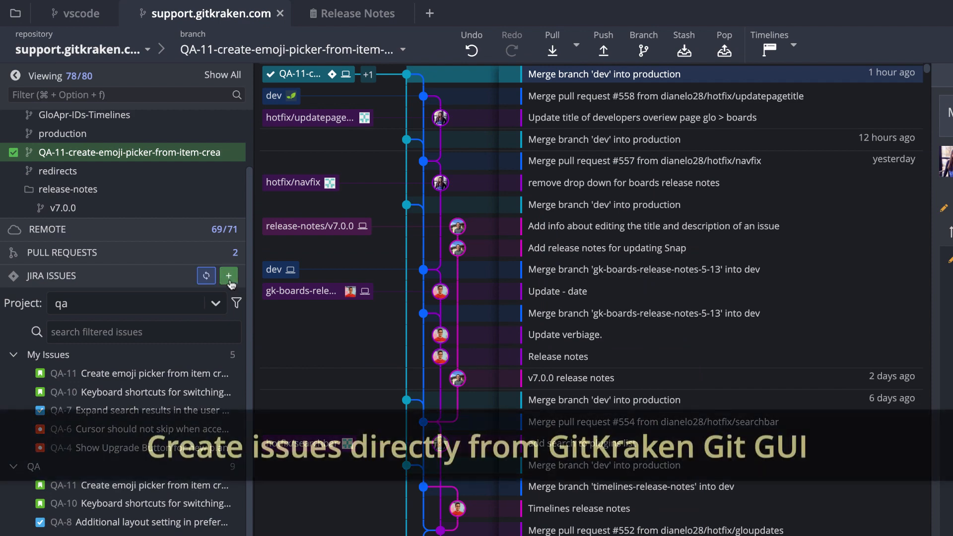
Create the new Jira bug 'Unable to connect widget' from the Jira Issues section
{"action": "left_click", "coordinate": [229, 276]}
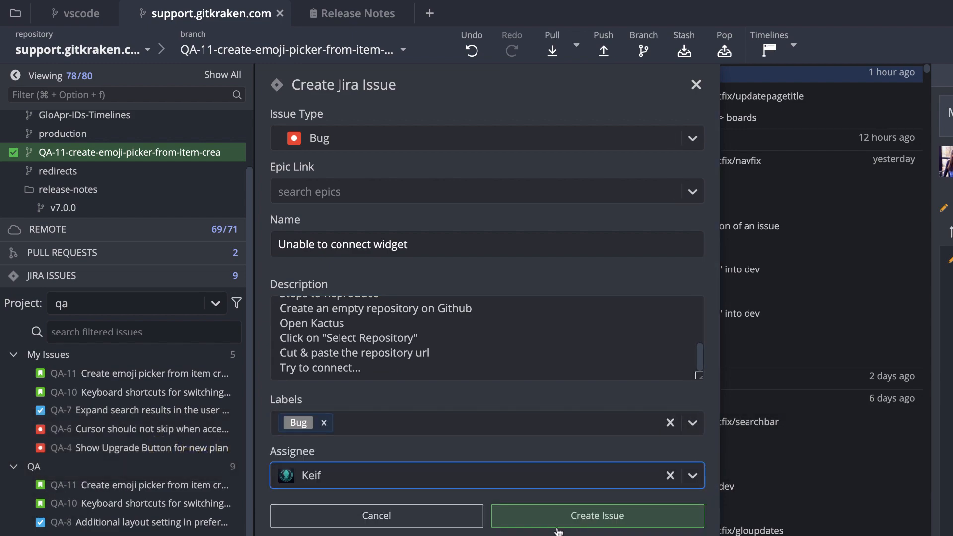
{"action": "left_click", "coordinate": [596, 515]}
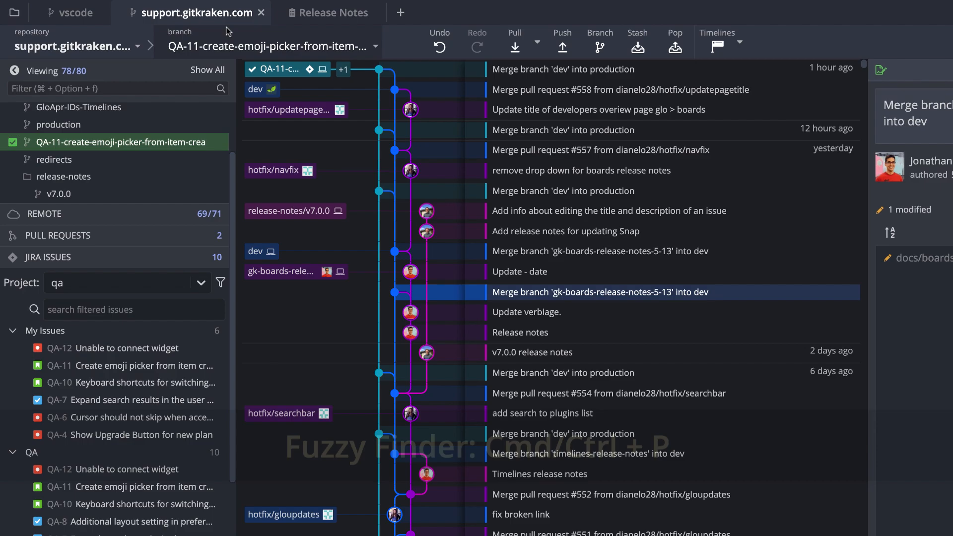
Use the Fuzzy Finder with 'open' to open the repository in Visual Studio Code
{"action": "left_click", "coordinate": [356, 11]}
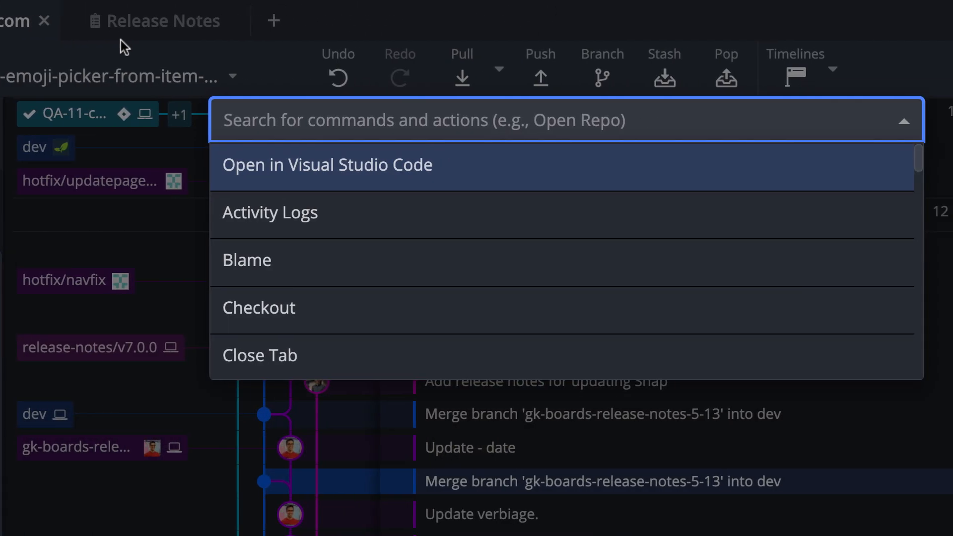
{"action": "type", "text": "op"}
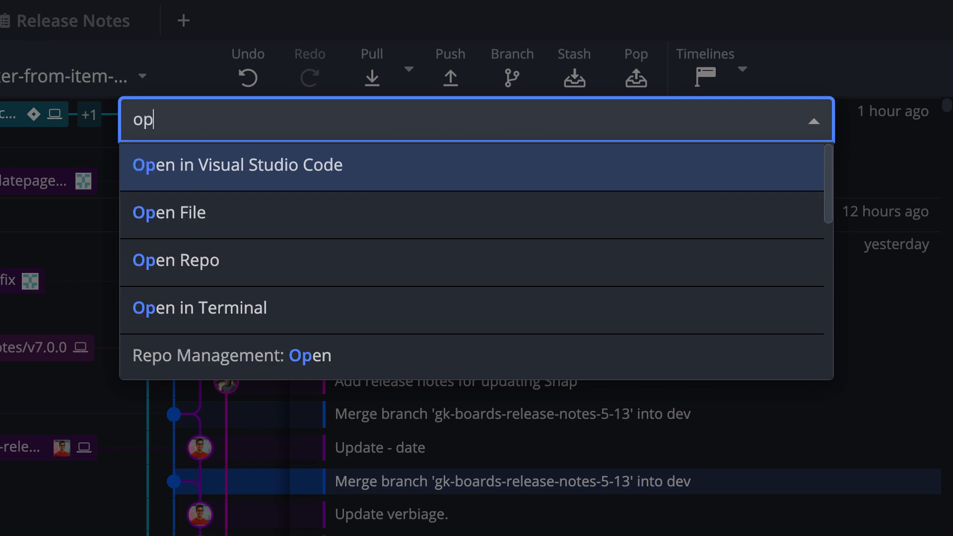
{"action": "type", "text": "en"}
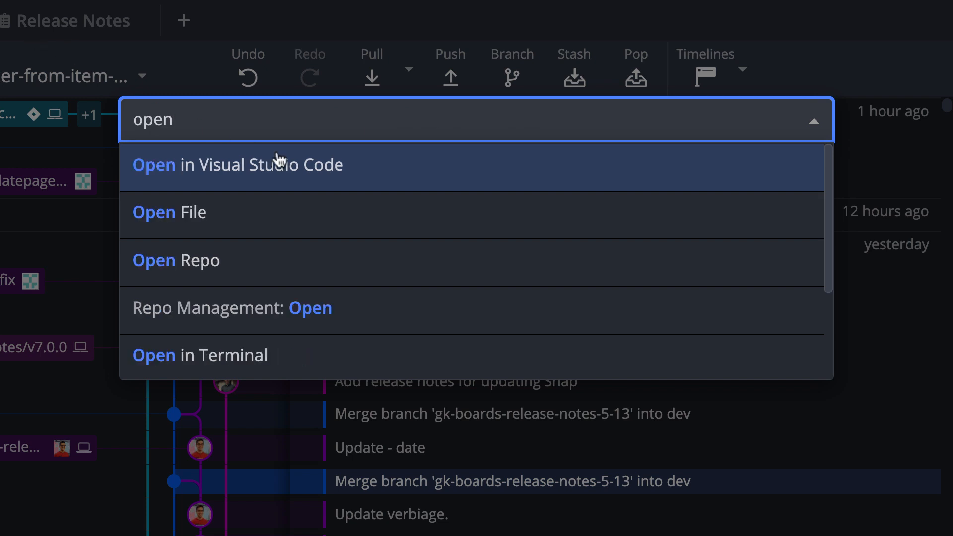
{"action": "left_click", "coordinate": [236, 165]}
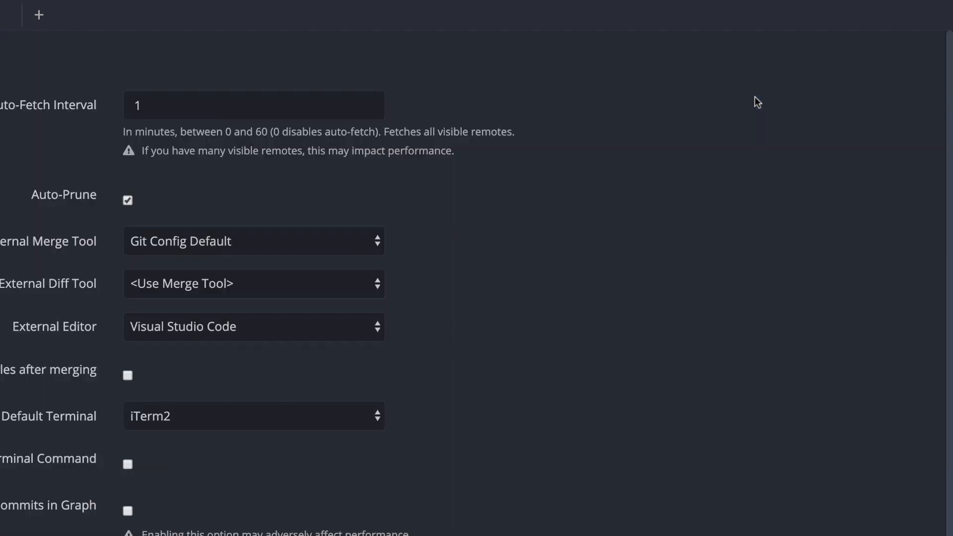
Show the External Editor dropdown in General preferences, currently Visual Studio Code
{"action": "scroll", "scroll_direction": "down", "scroll_amount": 3}
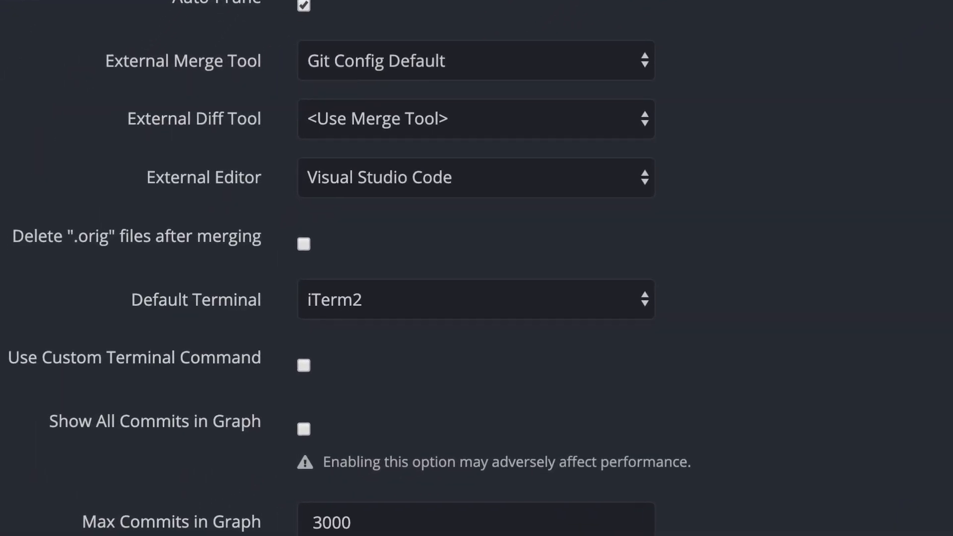
{"action": "mouse_move", "coordinate": [638, 177]}
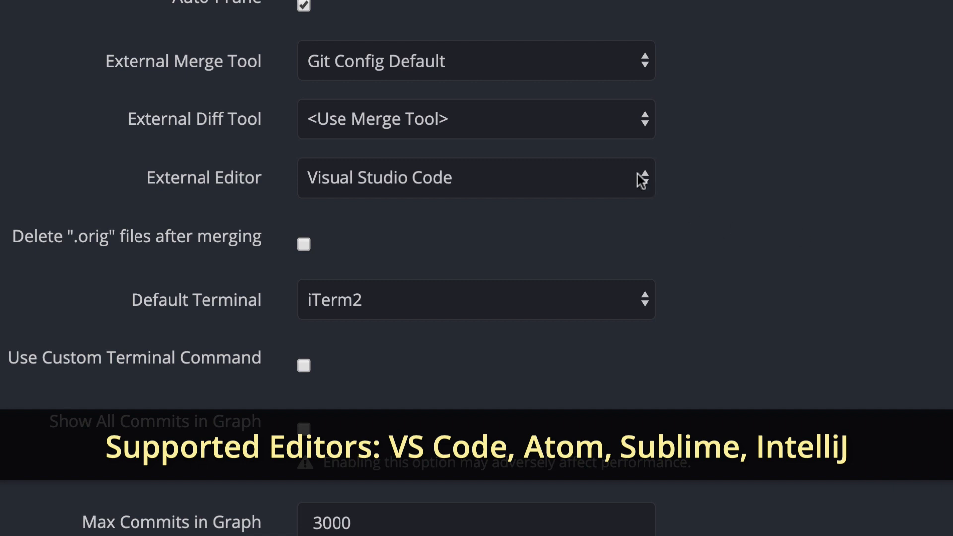
{"action": "left_click", "coordinate": [475, 176]}
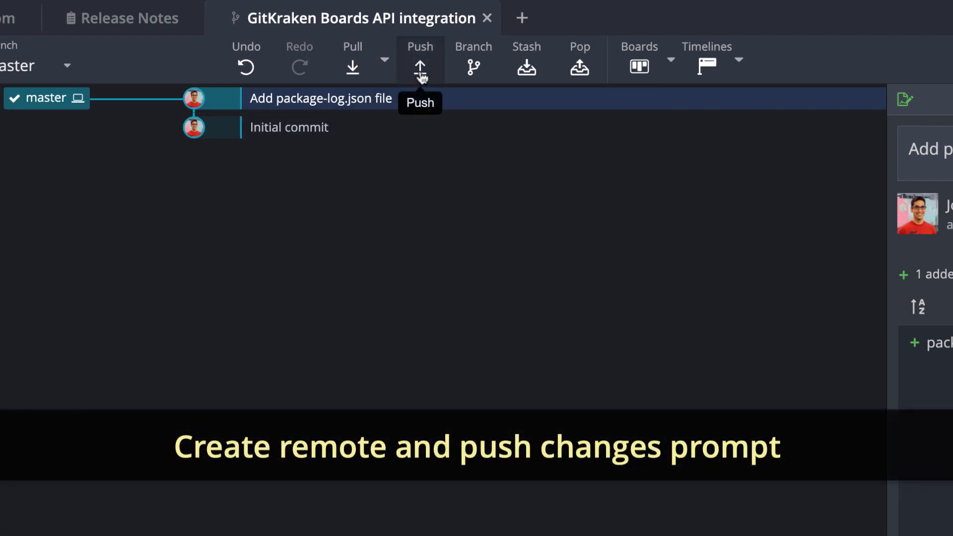
Push, agree to add a GitHub remote under the chosen account and name it 'Git-Trac'
{"action": "left_click", "coordinate": [418, 67]}
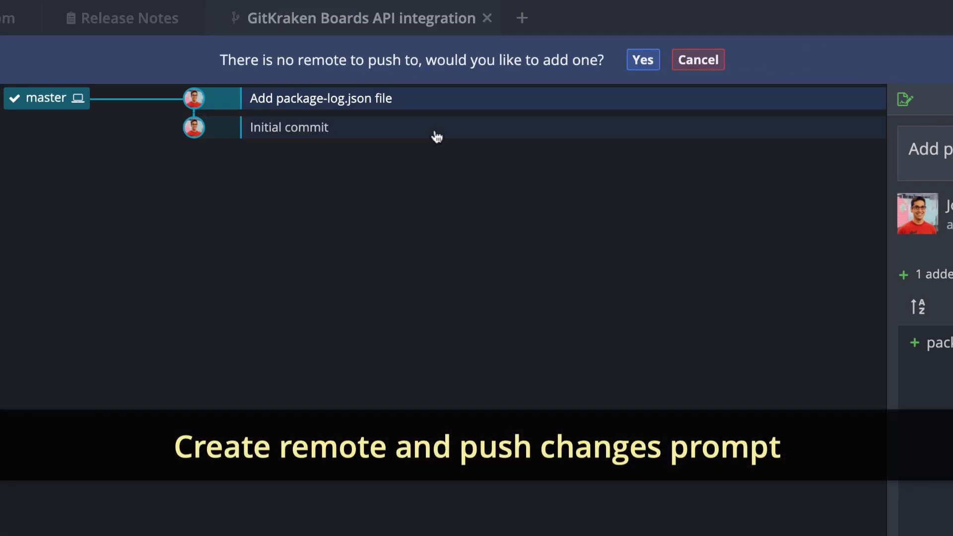
{"action": "left_click", "coordinate": [642, 59]}
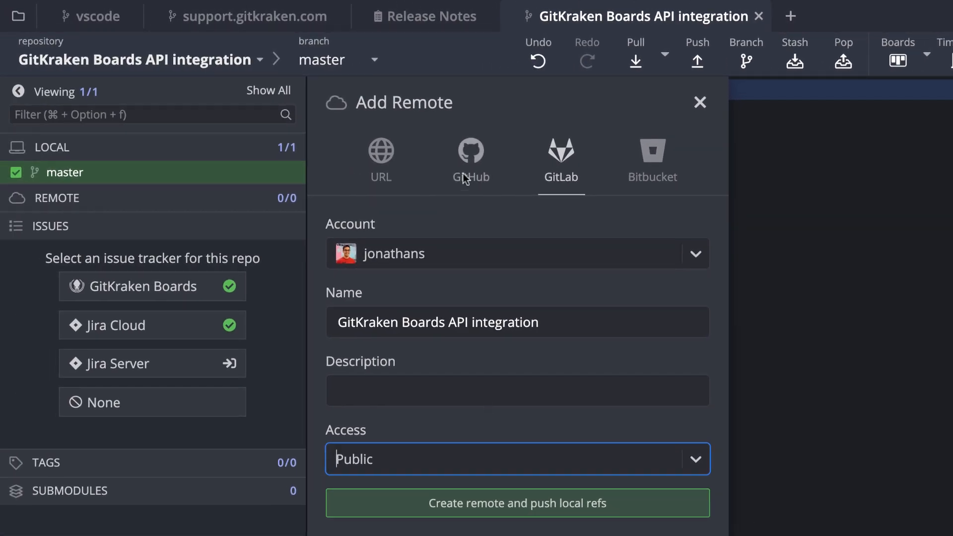
{"action": "left_click", "coordinate": [469, 158]}
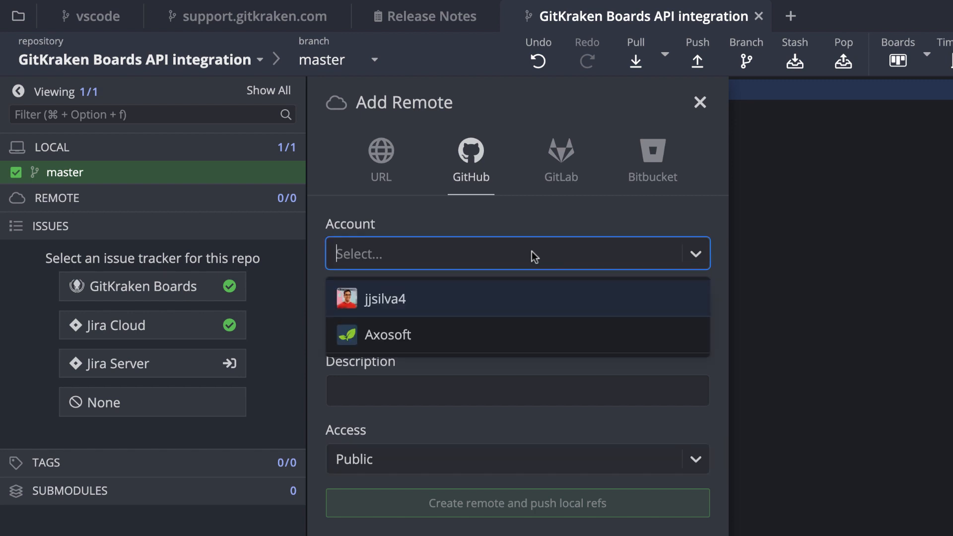
{"action": "left_click", "coordinate": [383, 299]}
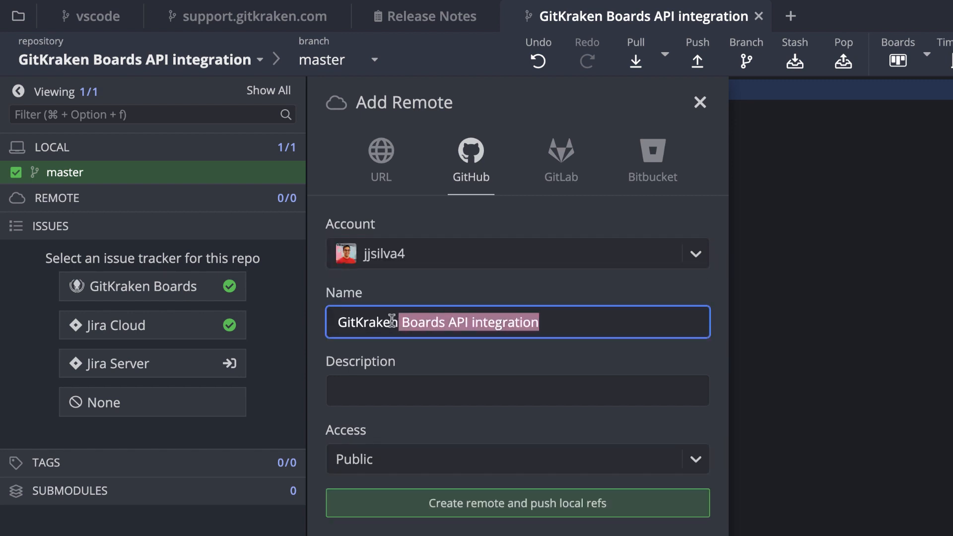
{"action": "type", "text": "Git-Trac"}
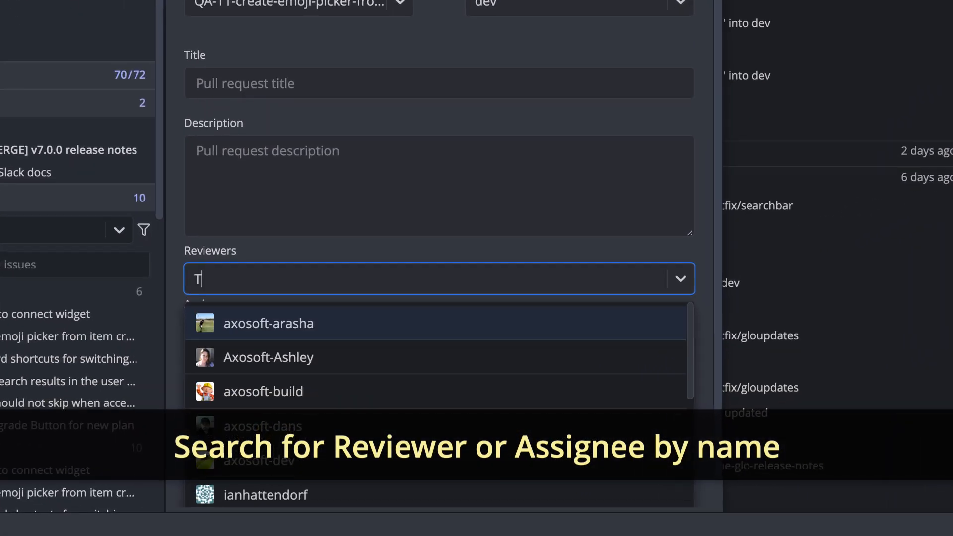
Search 'Tyler' in Reviewers and add the matching user to the pull request
{"action": "type", "text": "Tyler"}
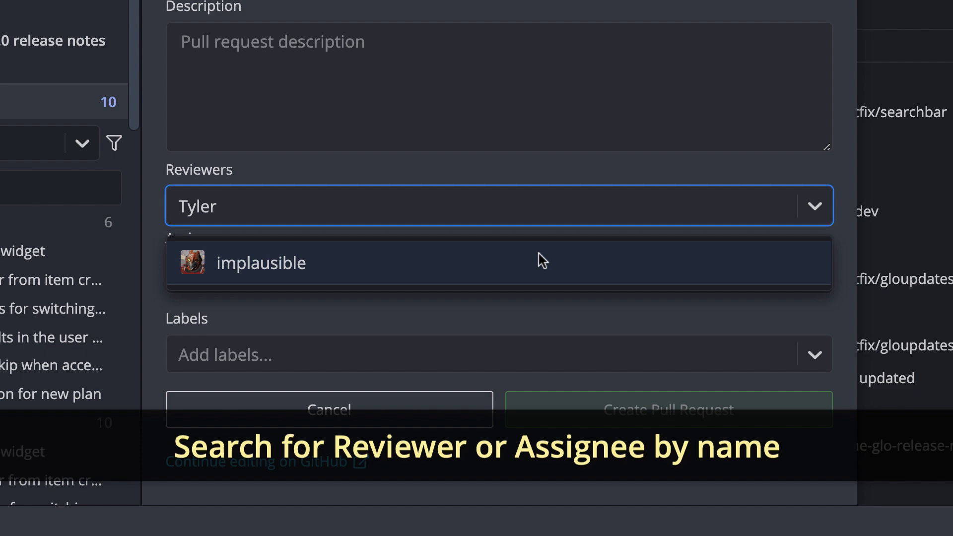
{"action": "left_click", "coordinate": [261, 262]}
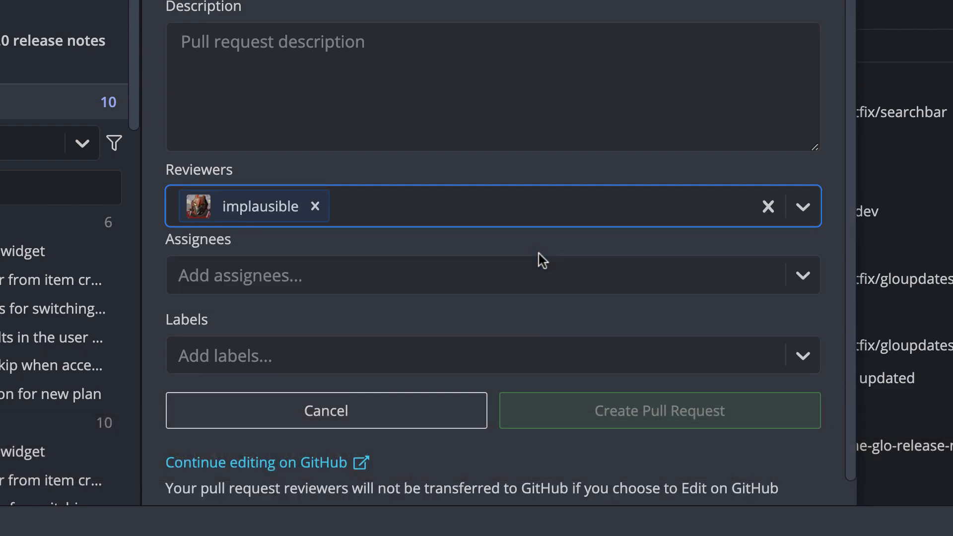
{"action": "left_click", "coordinate": [325, 409]}
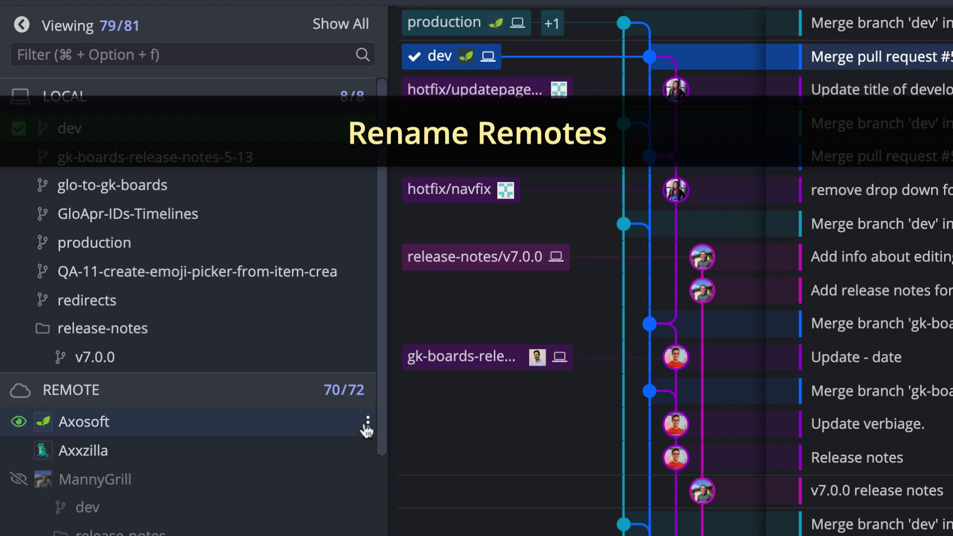
{"action": "left_click", "coordinate": [366, 422]}
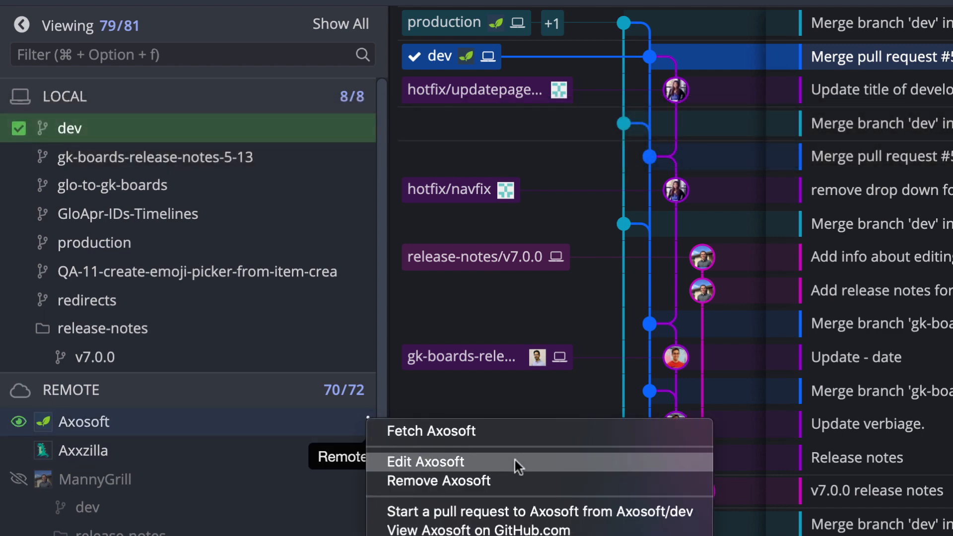
{"action": "left_click", "coordinate": [425, 462]}
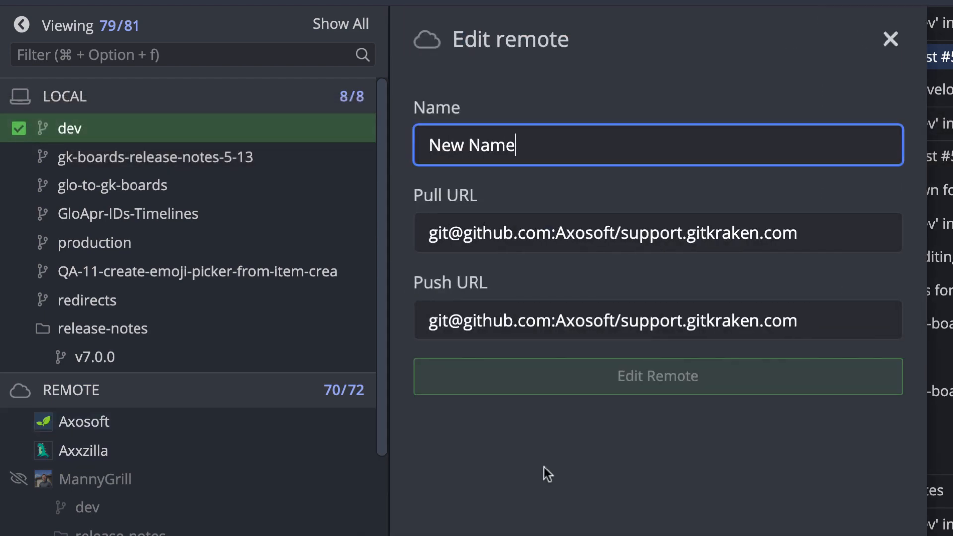
{"action": "left_click", "coordinate": [889, 39]}
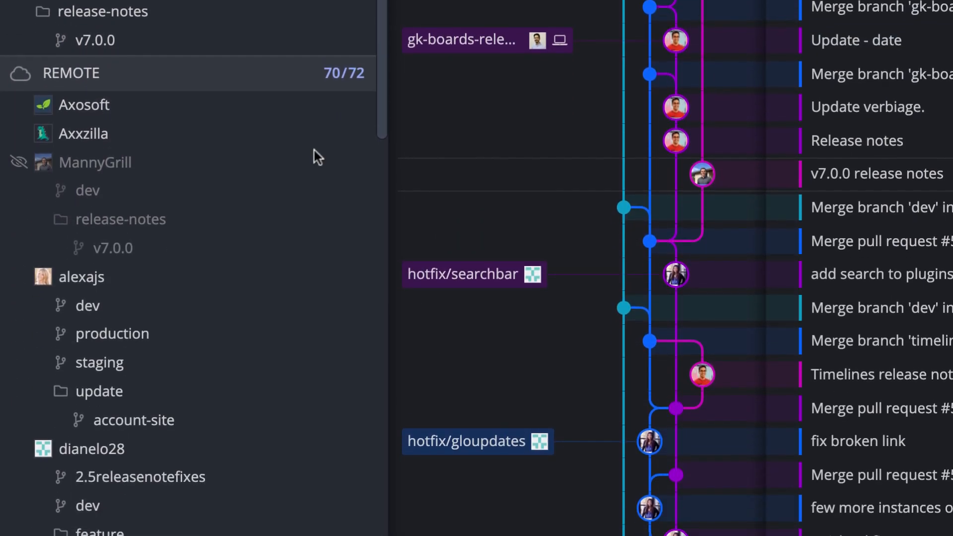
Show pull request #556's details and its actions menu with the Copy link option
{"action": "left_click", "coordinate": [206, 158]}
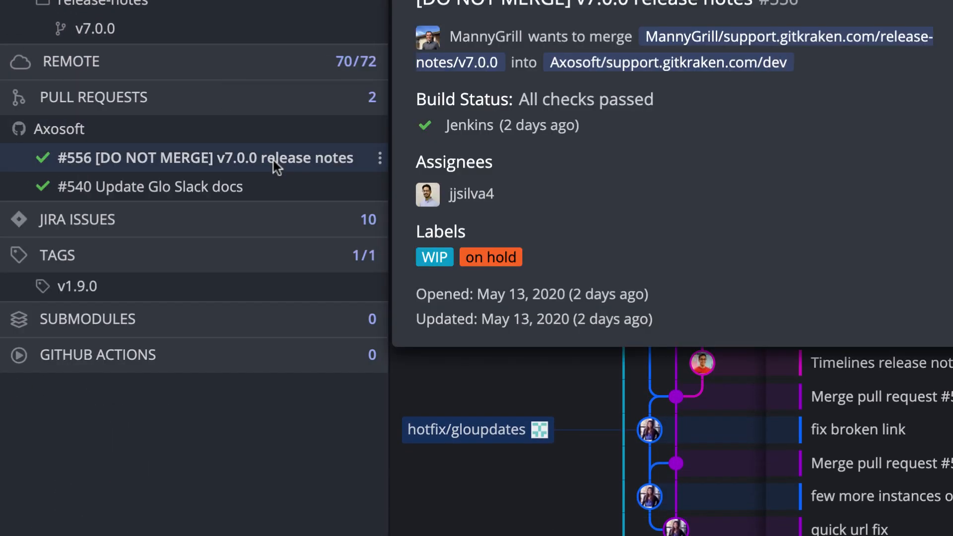
{"action": "left_click", "coordinate": [379, 158]}
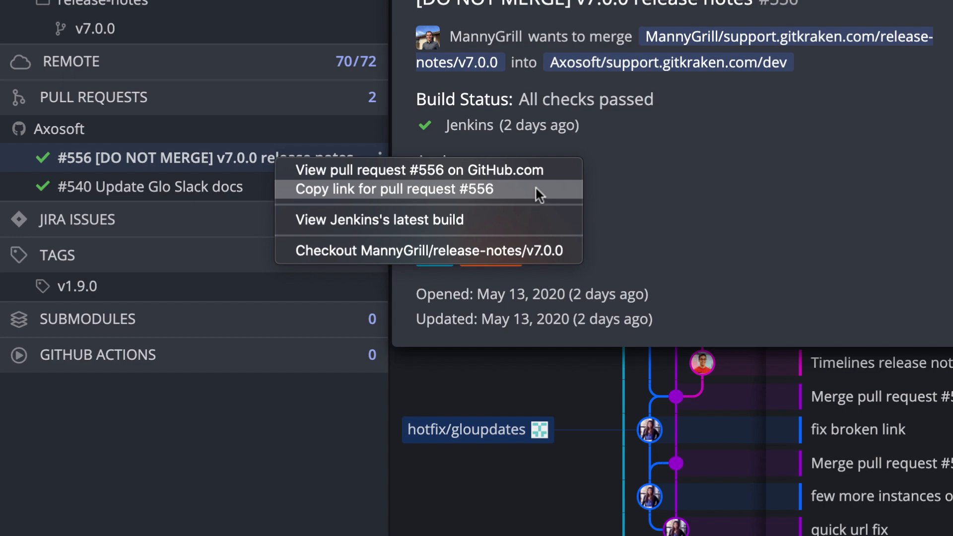